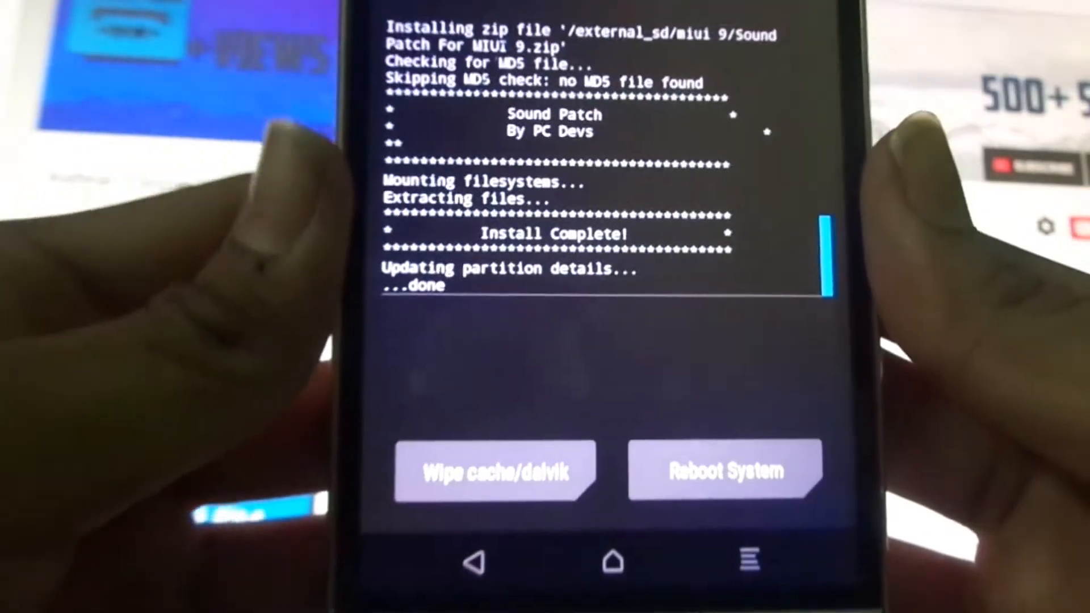
Choose 'Wipe cache/dalvik' to reach the swipe-to-wipe confirmation screen.
left_click(725, 470)
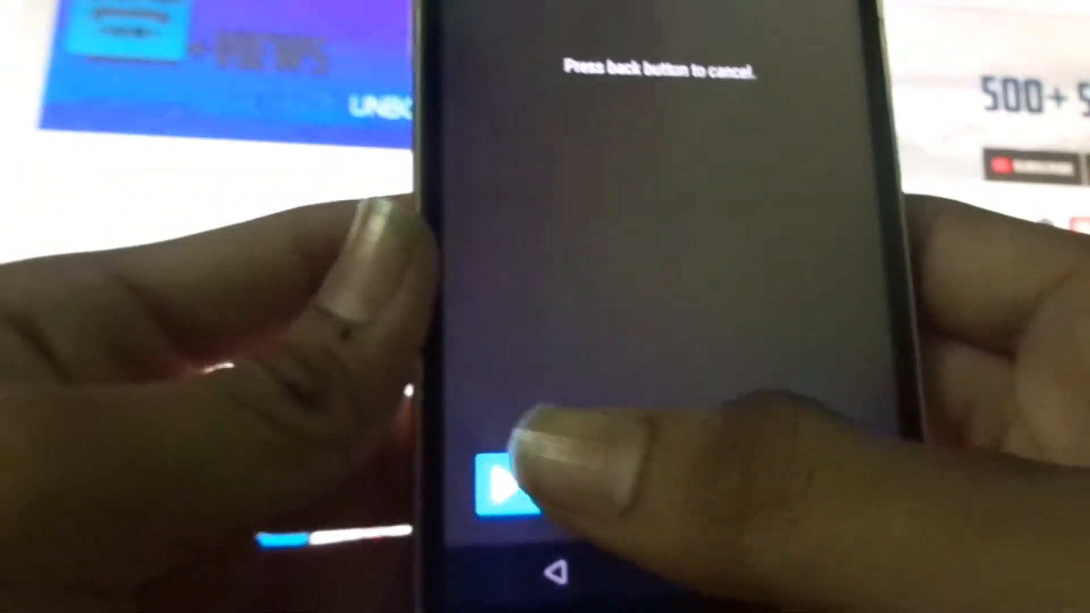